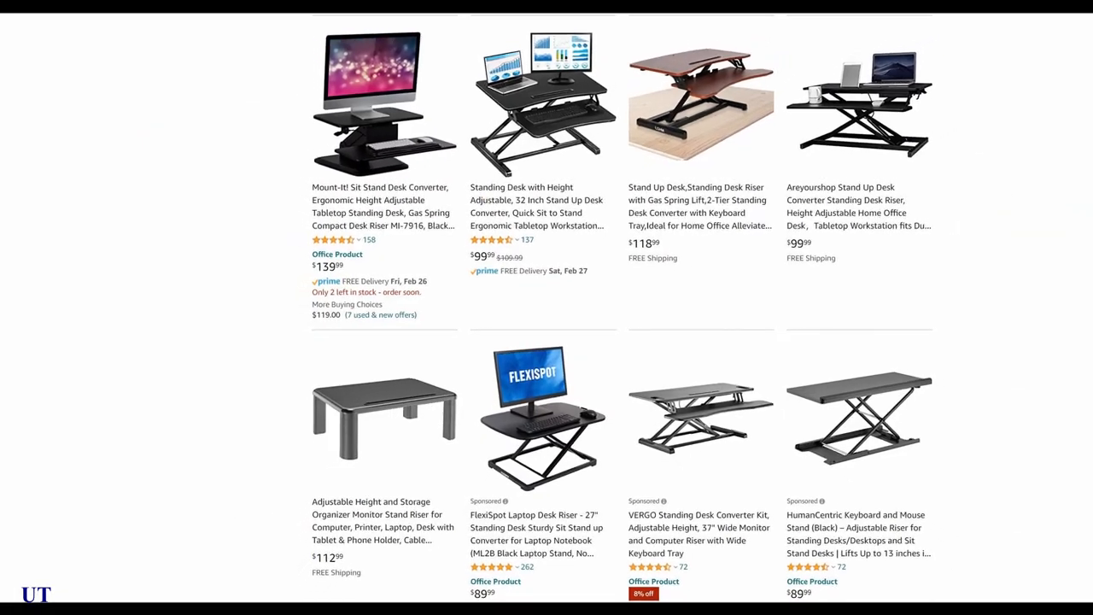
pyautogui.scroll(-3)
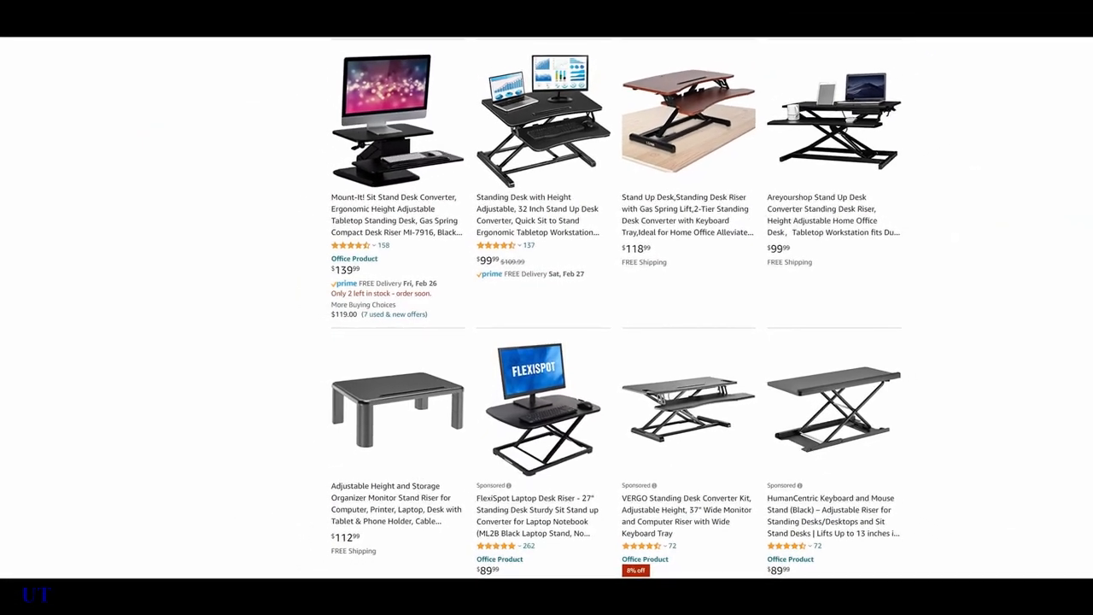